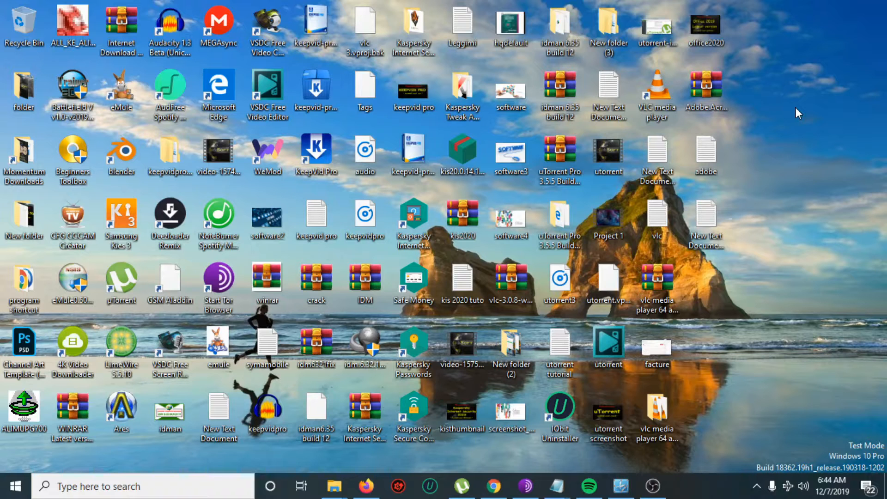
# Open the Adobe.Acrobat.Reader.DC RAR archive in WinRAR from the desktop.
pyautogui.doubleClick(705, 83)
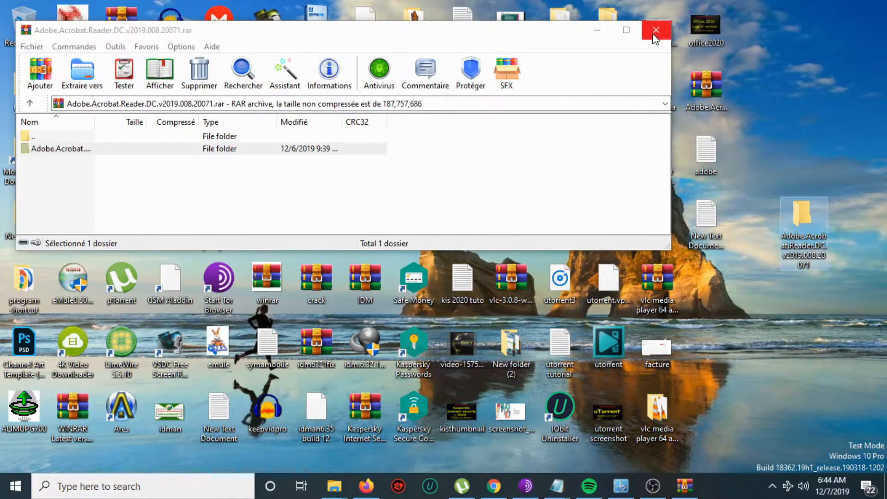
pyautogui.moveTo(654, 29)
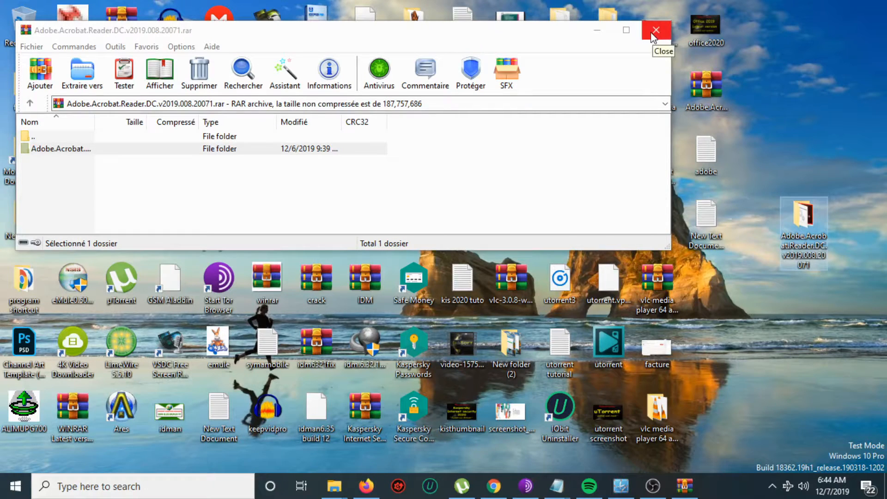
# Close WinRAR and run the extracted folder's Install script as administrator.
pyautogui.click(654, 29)
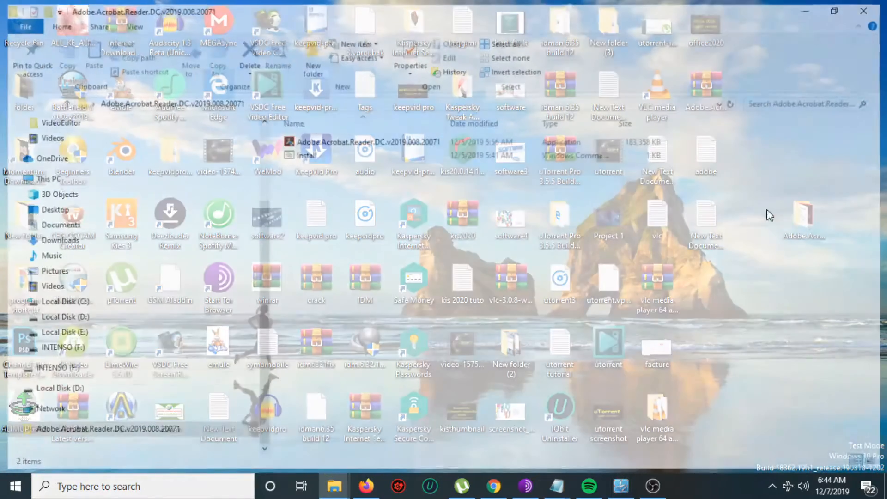
pyautogui.rightClick(299, 156)
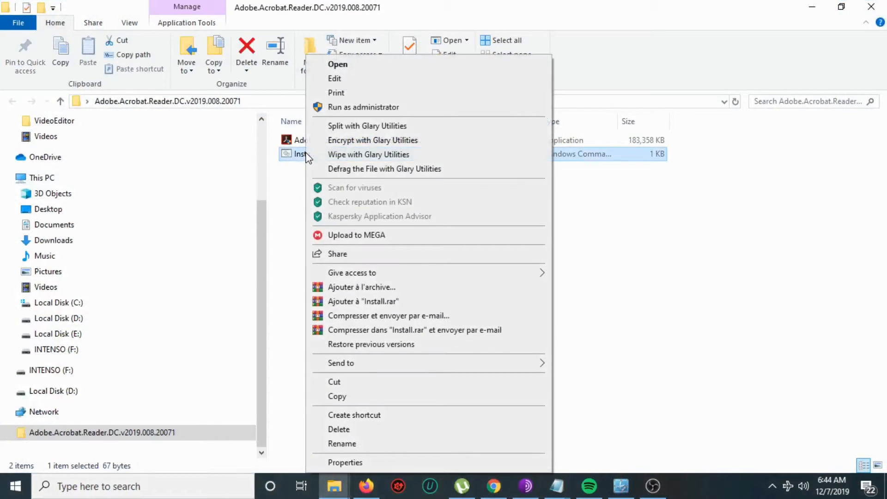
pyautogui.moveTo(344, 111)
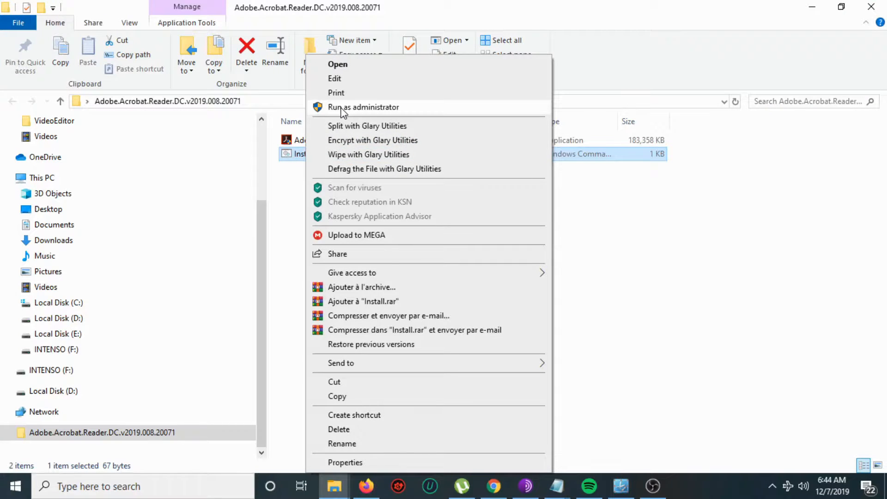
pyautogui.click(364, 108)
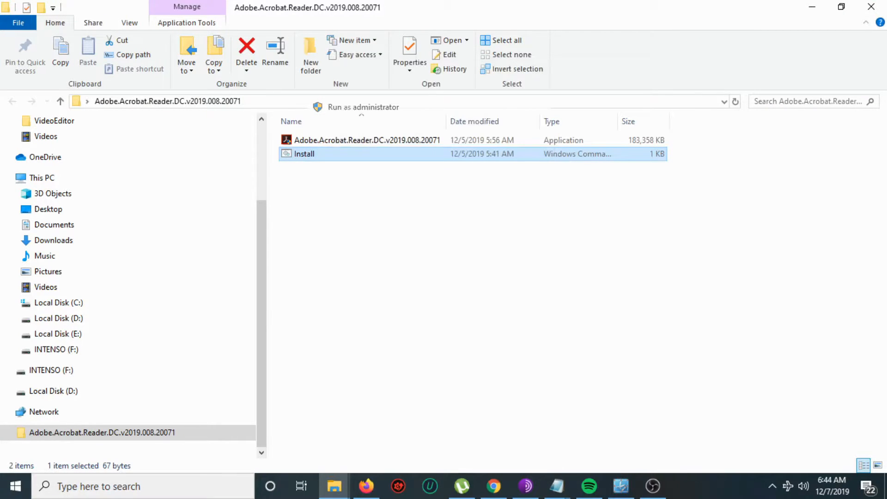
# Let the Install batch run in its cmd.exe window until Acrobat Reader DC is installed.
pyautogui.doubleClick(303, 153)
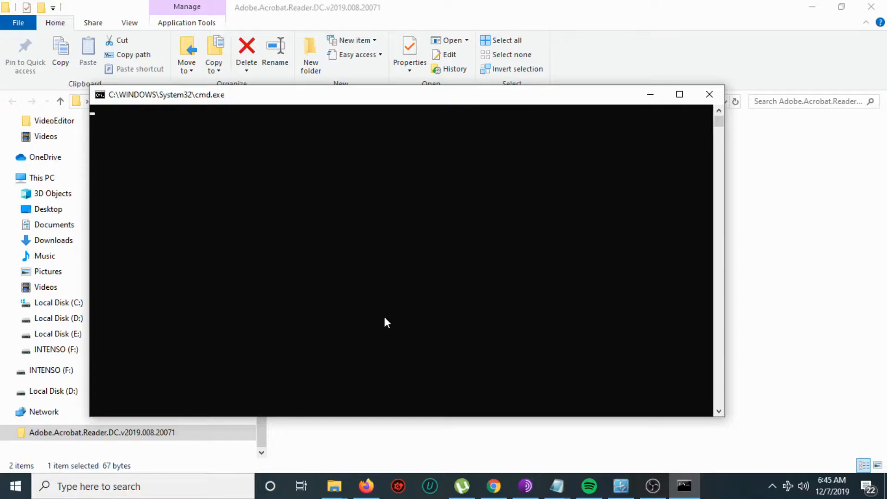
pyautogui.click(383, 321)
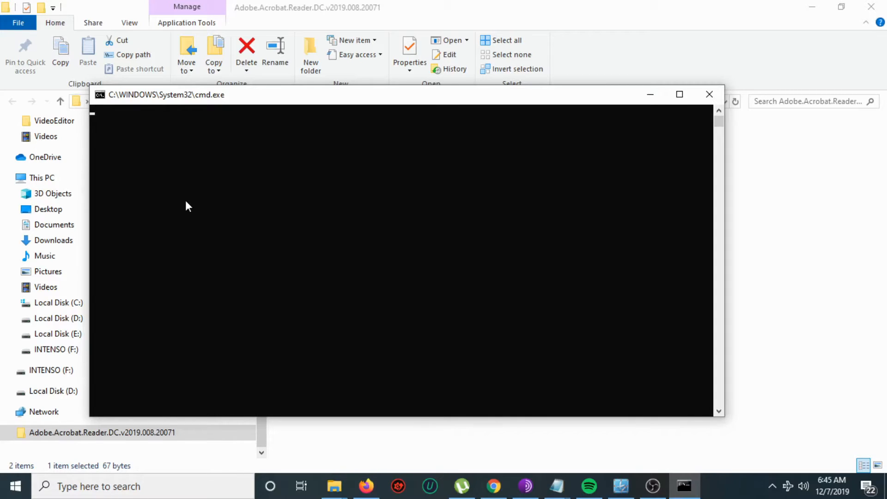
pyautogui.moveTo(751, 13)
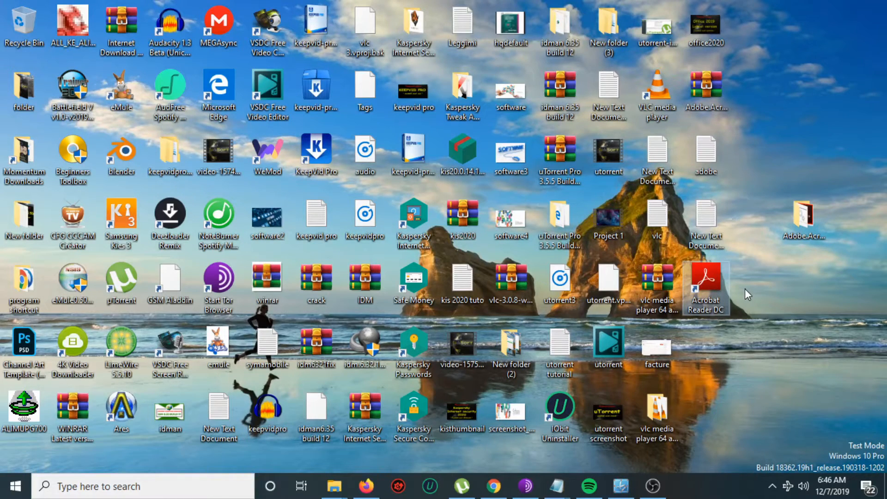
pyautogui.moveTo(712, 281)
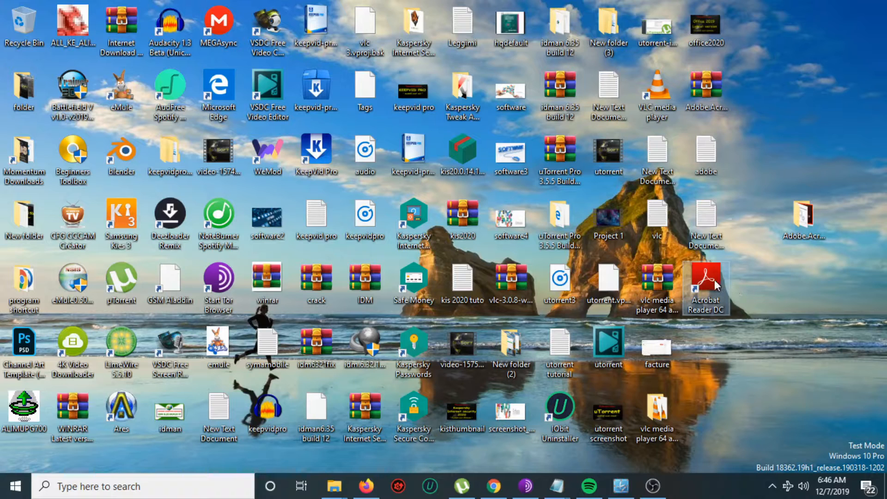
# Launch Acrobat Reader DC from its new desktop shortcut via Open.
pyautogui.rightClick(705, 281)
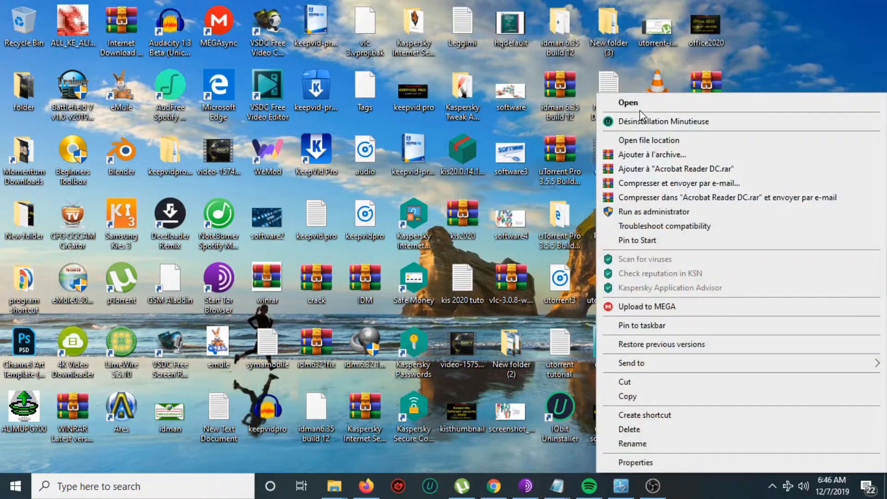
pyautogui.click(628, 103)
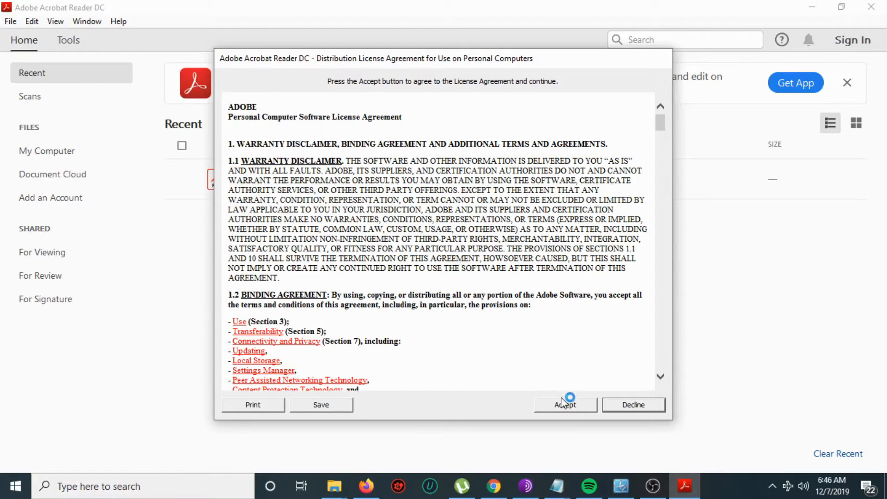
# Accept the license agreement and dismiss the Welcome to Acrobat Reader DC tour.
pyautogui.click(566, 404)
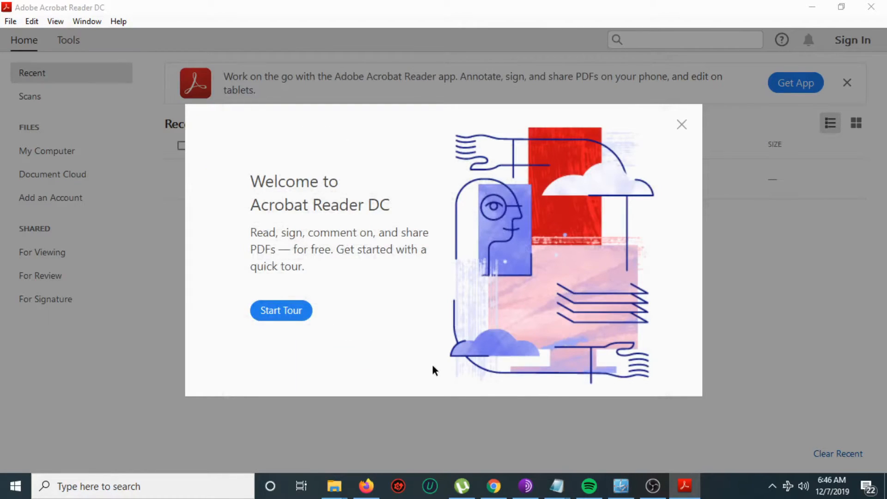
pyautogui.moveTo(303, 336)
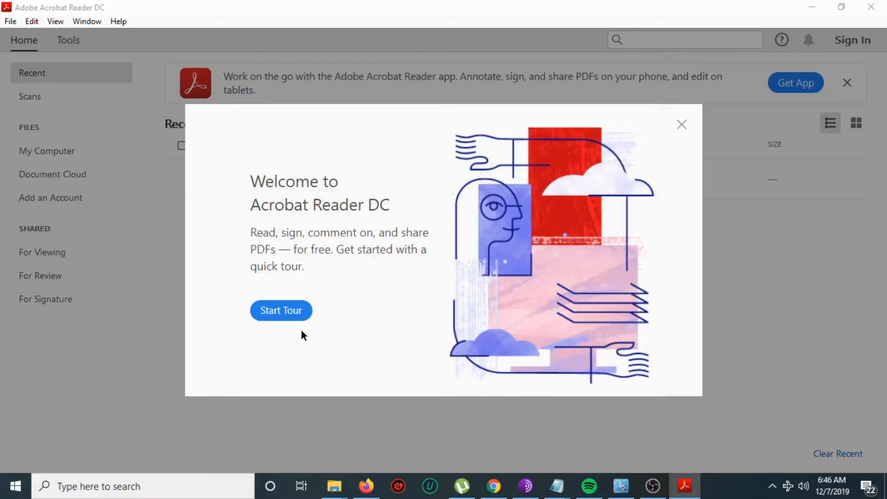
pyautogui.click(682, 123)
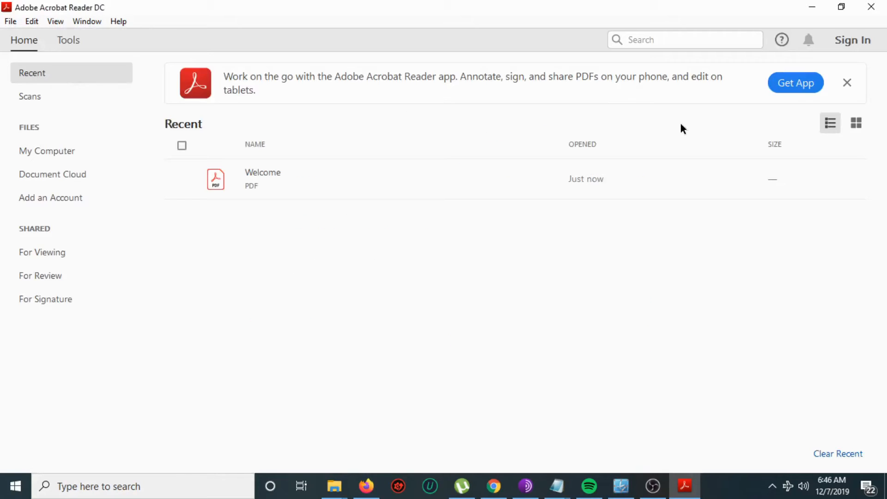
pyautogui.moveTo(253, 184)
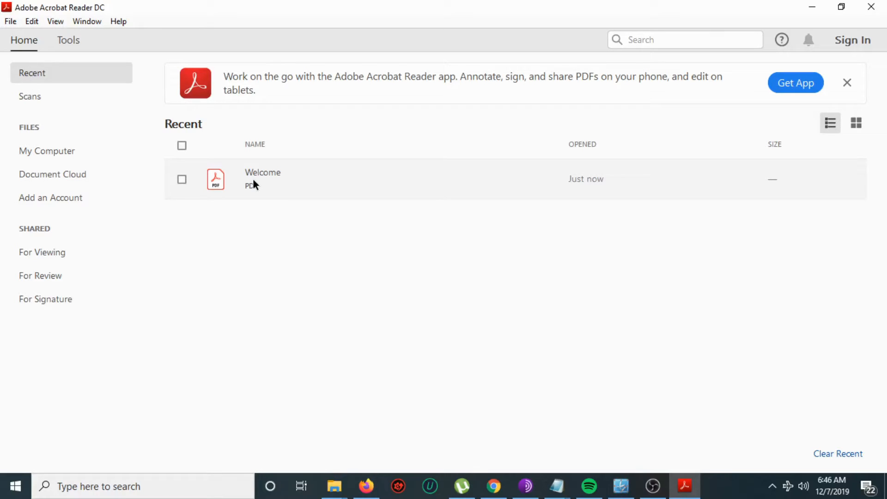
pyautogui.moveTo(263, 185)
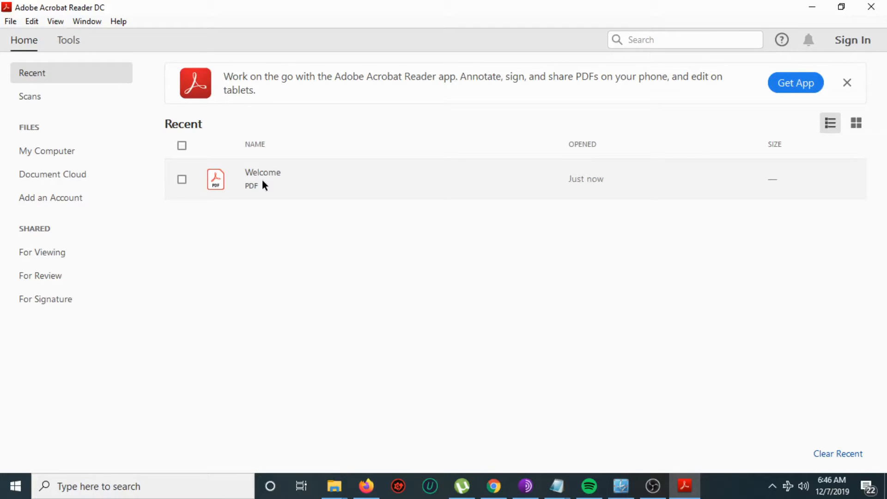
pyautogui.moveTo(250, 189)
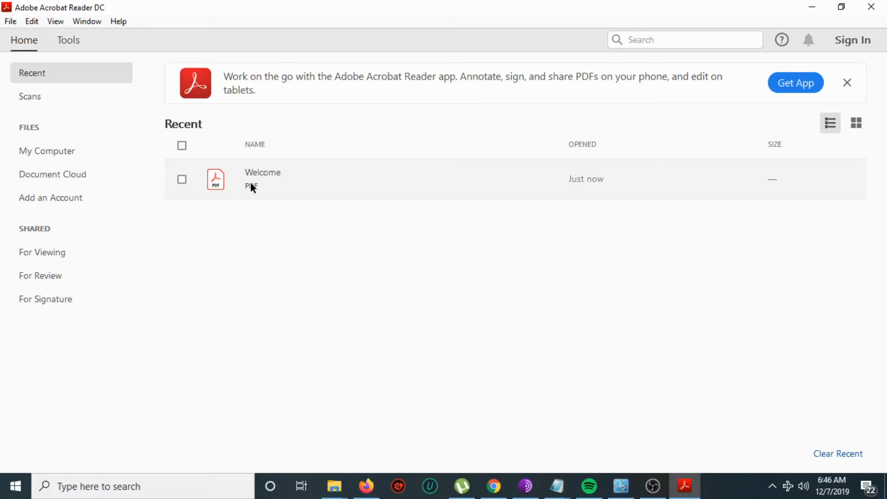
pyautogui.moveTo(268, 191)
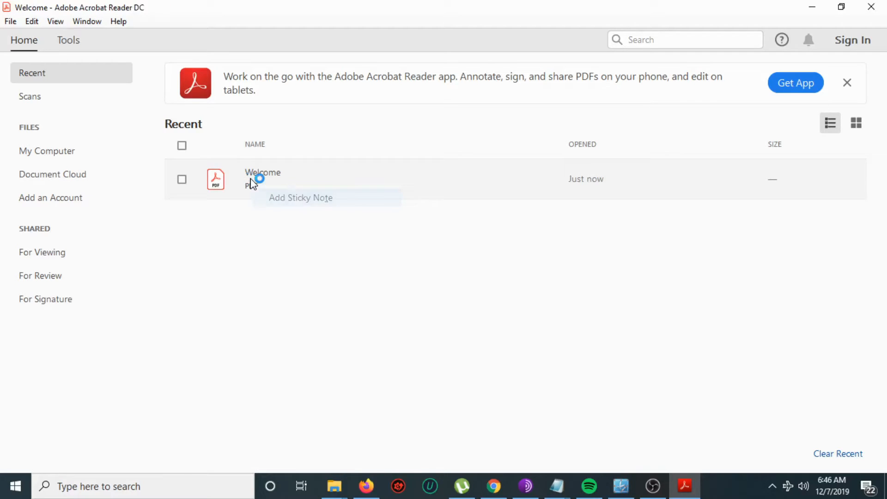
# Open the Welcome PDF from the Home tab's Recent list.
pyautogui.doubleClick(262, 172)
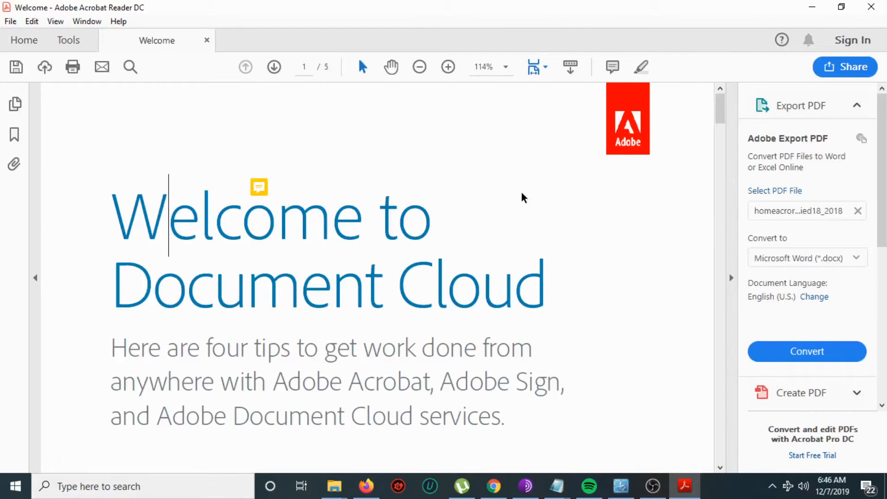
# Scroll the Welcome PDF from page 1 down to page 2's Work where you want section.
pyautogui.scroll(-3)
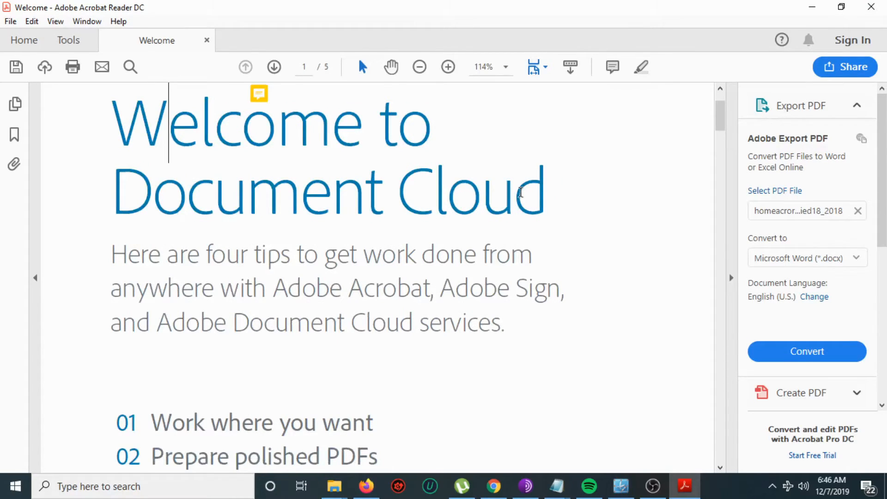
pyautogui.scroll(-3)
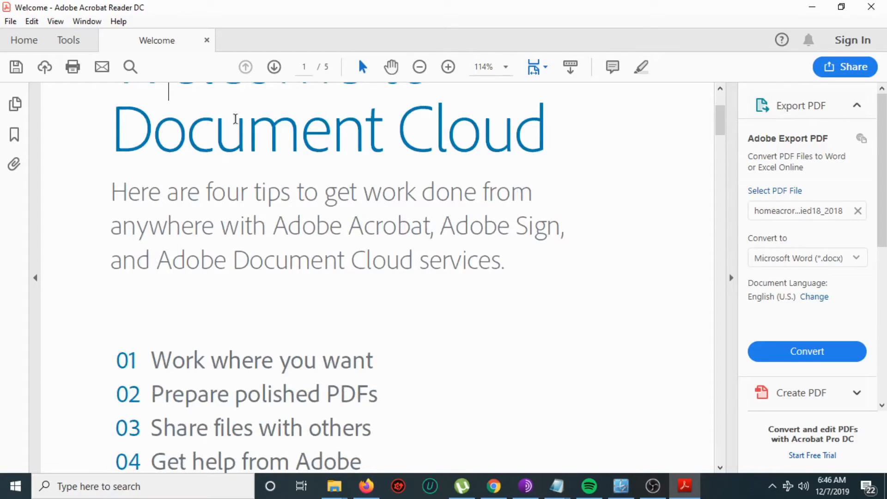
pyautogui.scroll(-3)
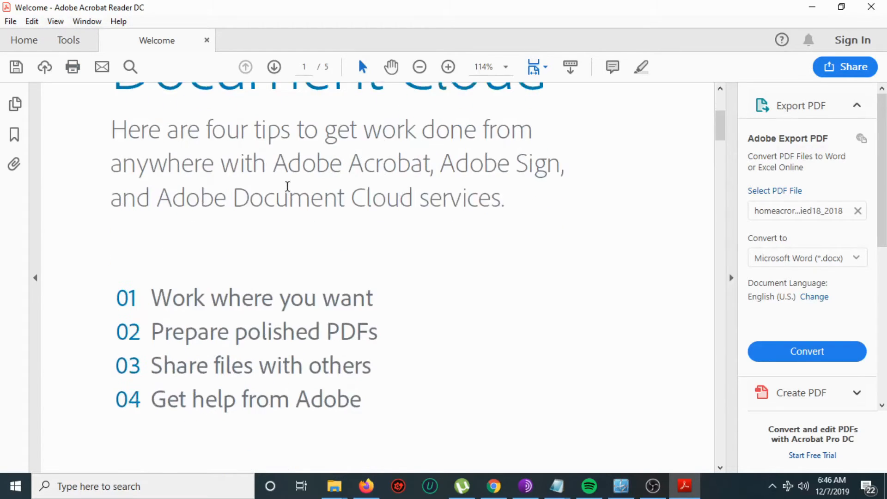
pyautogui.scroll(-3)
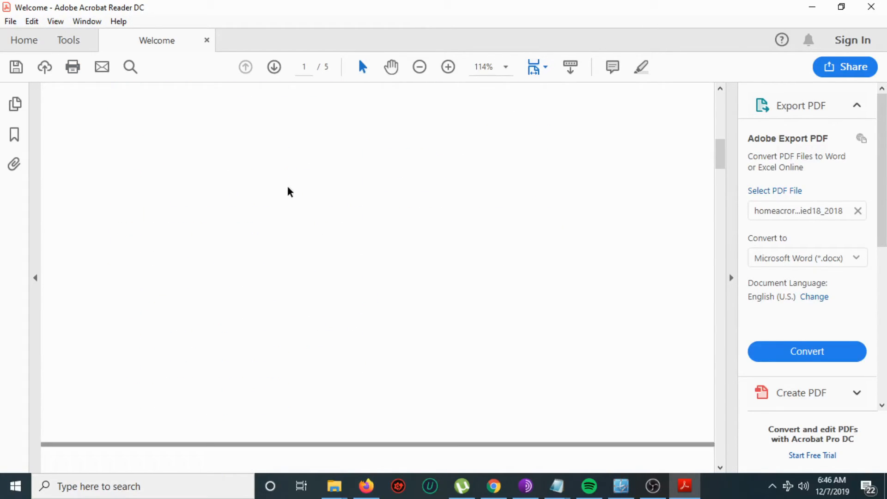
pyautogui.scroll(-3)
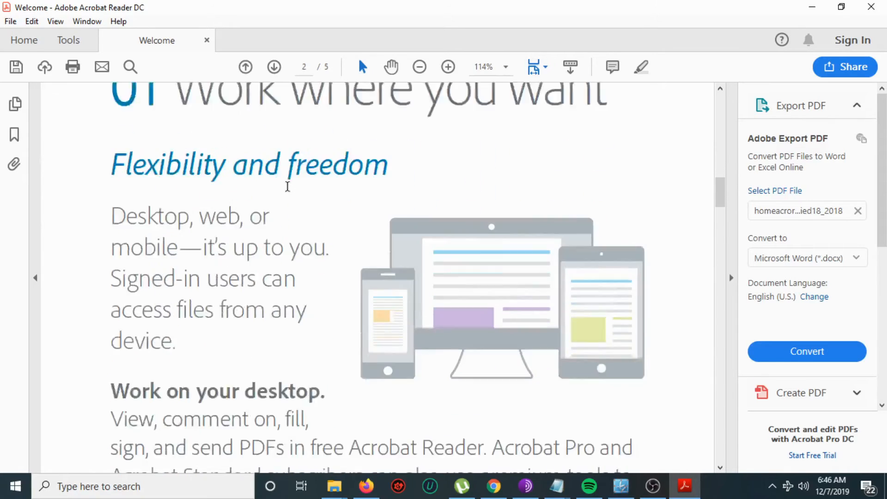
pyautogui.scroll(-3)
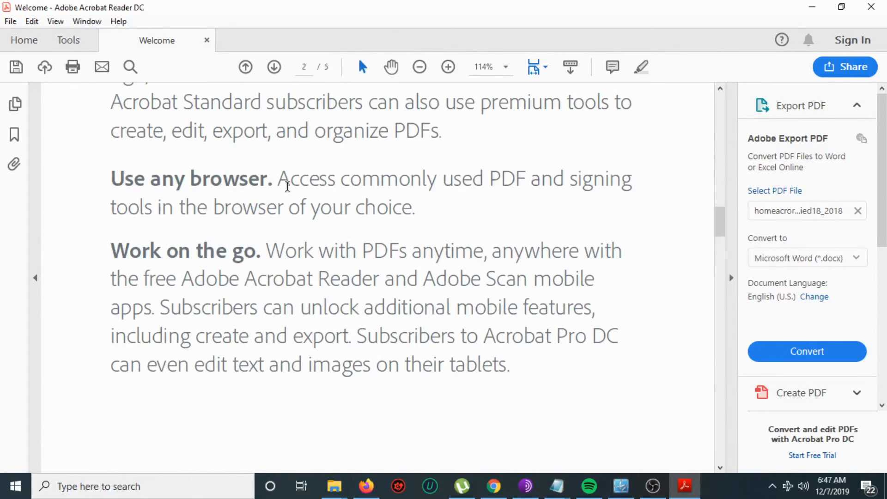
pyautogui.moveTo(869, 9)
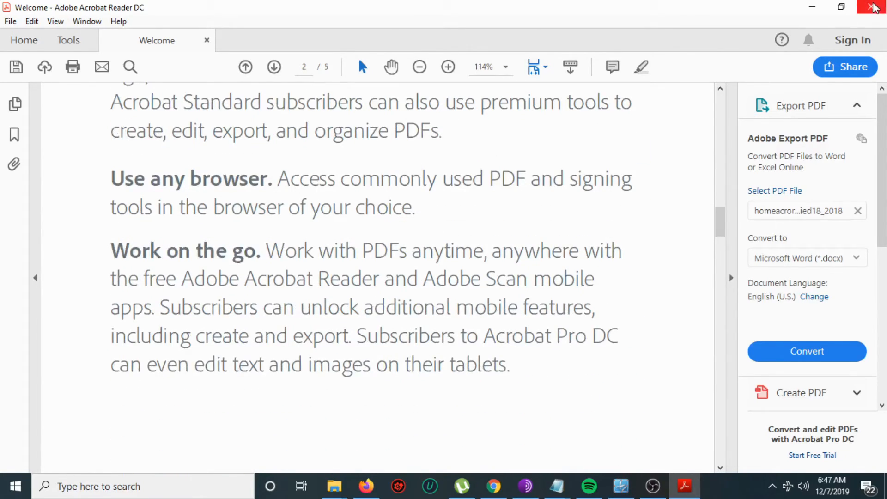
# Close Acrobat Reader, bringing up the Save changes before closing prompt.
pyautogui.click(872, 7)
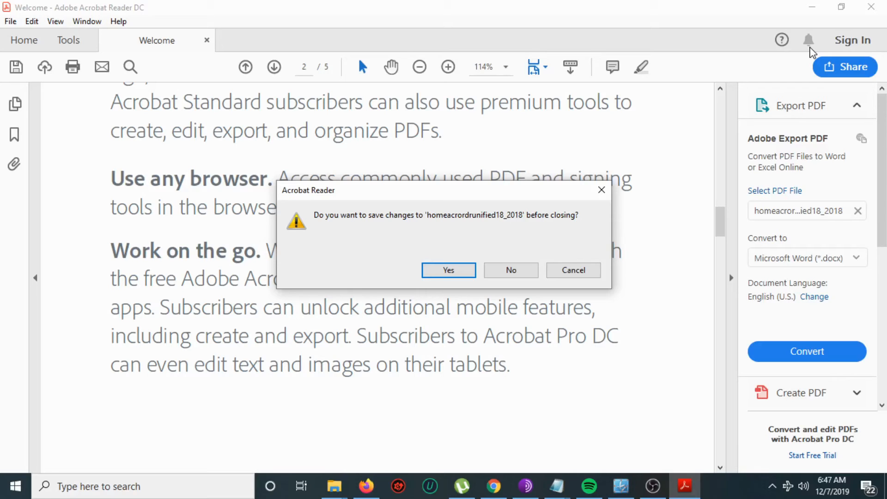
pyautogui.moveTo(808, 26)
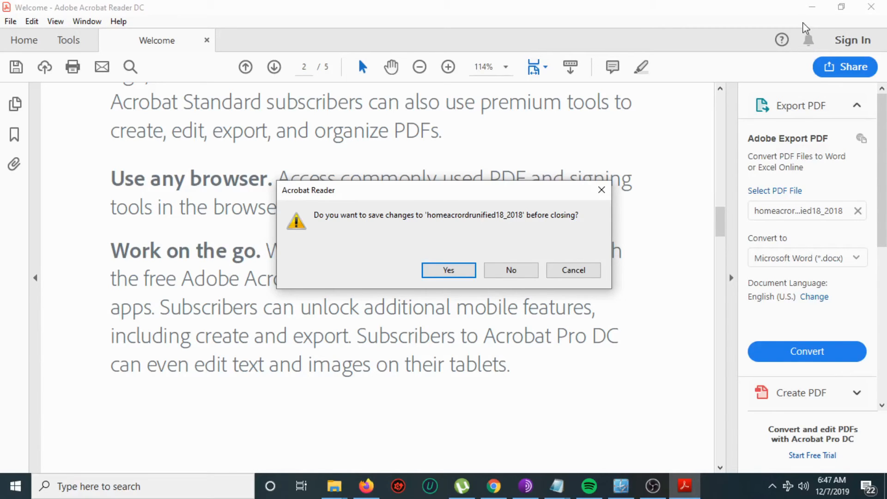